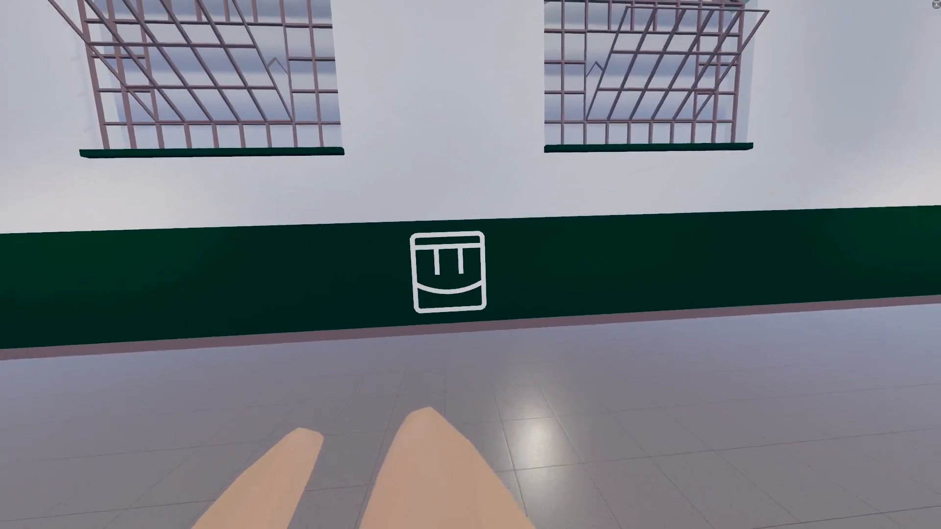
# Step: Open the watch menu and equip the Maker Pen with its Edit, Move, Wire and Create modes
pyautogui.click(449, 271)
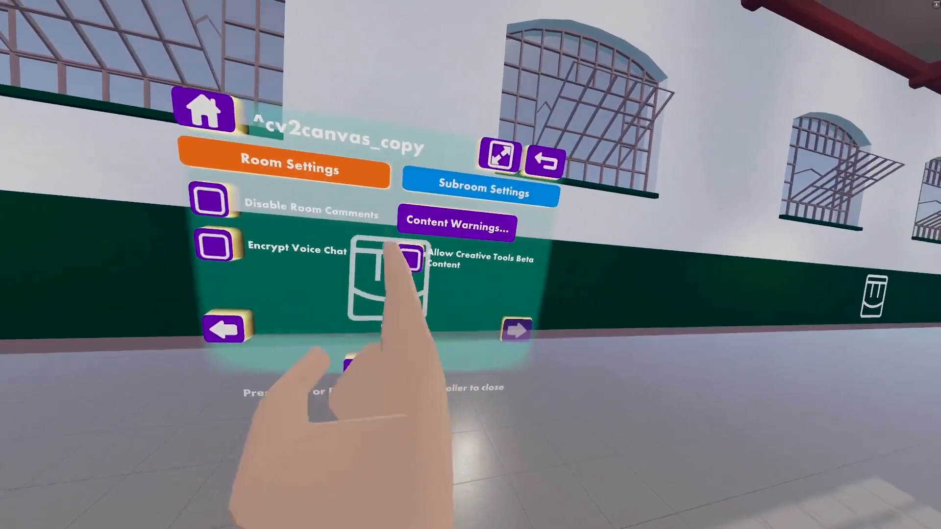
pyautogui.click(413, 247)
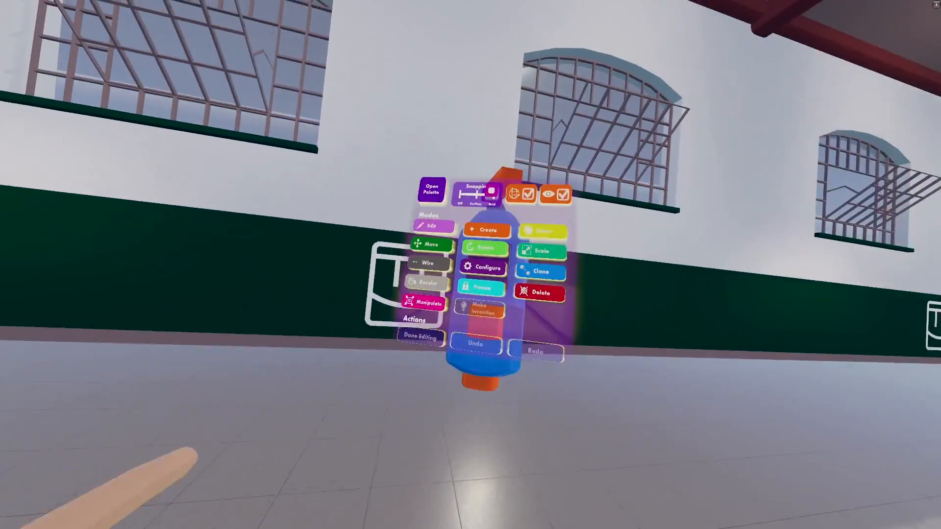
# Step: Spawn a Piston V2 gadget from Gadgets > Gizmos in the Maker Pen palette
pyautogui.click(431, 190)
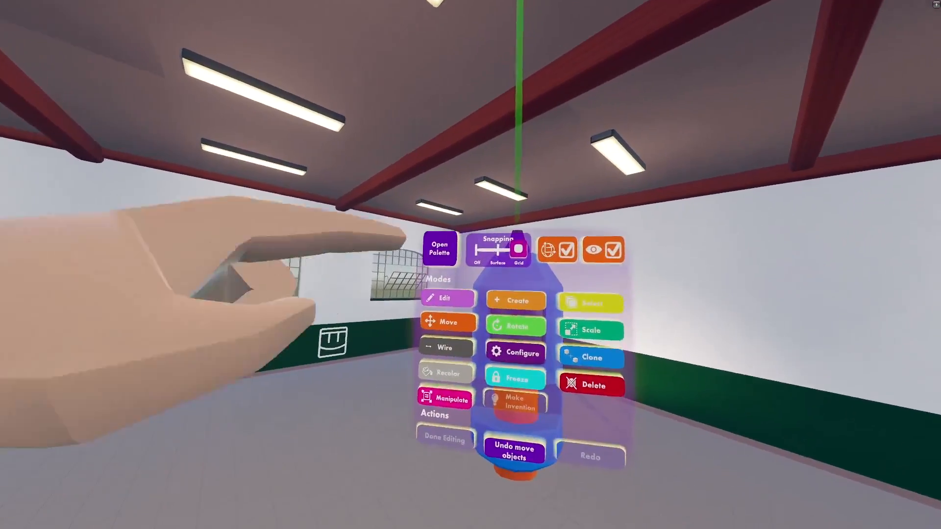
pyautogui.click(439, 249)
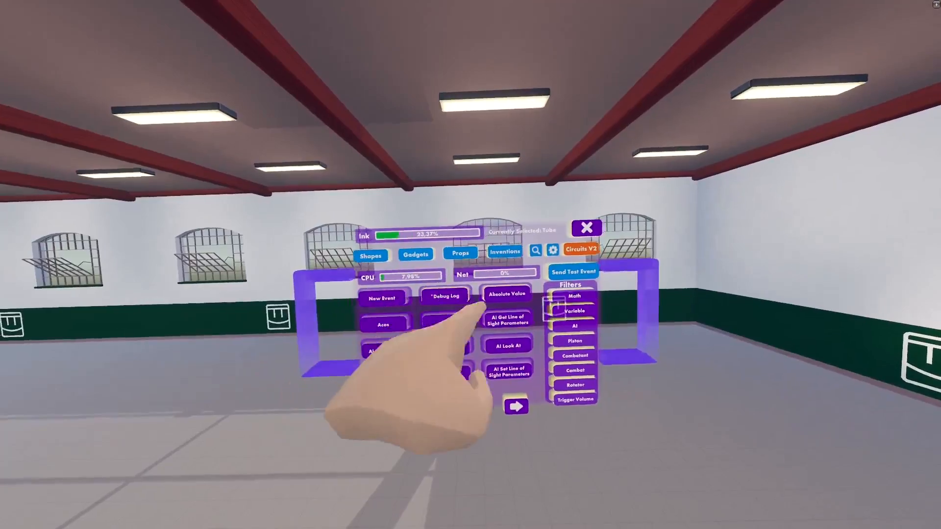
pyautogui.click(415, 254)
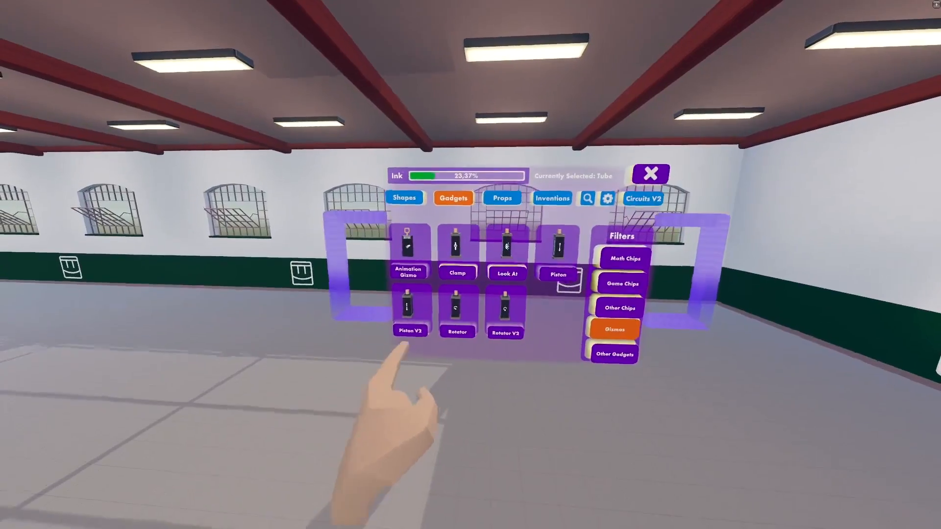
pyautogui.click(409, 311)
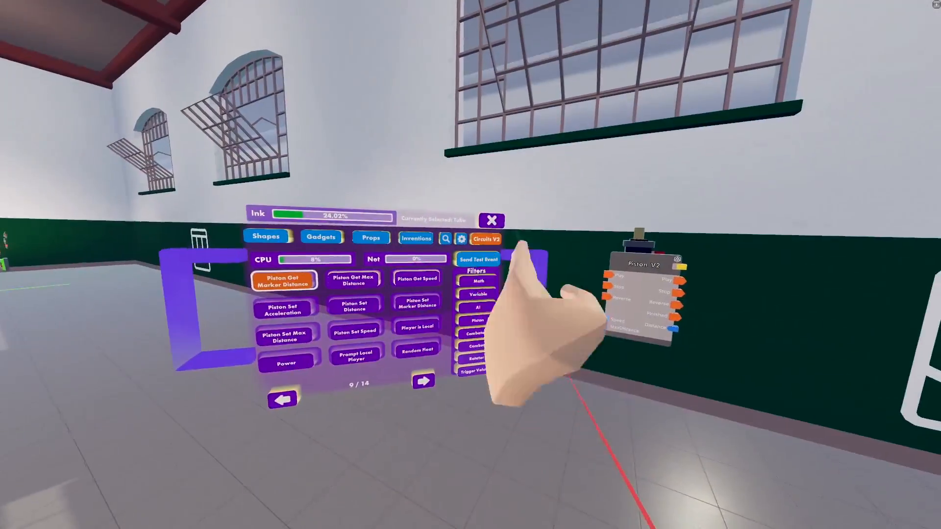
# Step: Page back one Circuits V2 page and close the chip palette
pyautogui.click(282, 399)
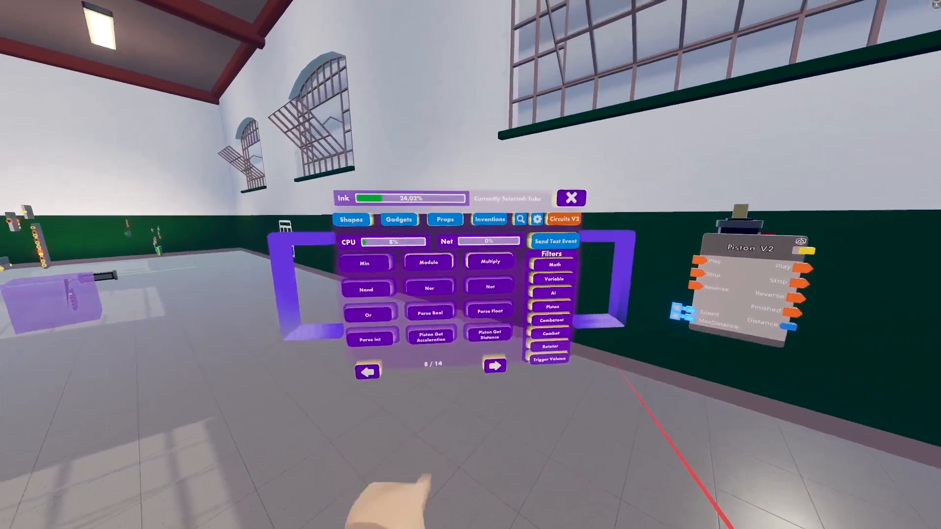
pyautogui.click(494, 365)
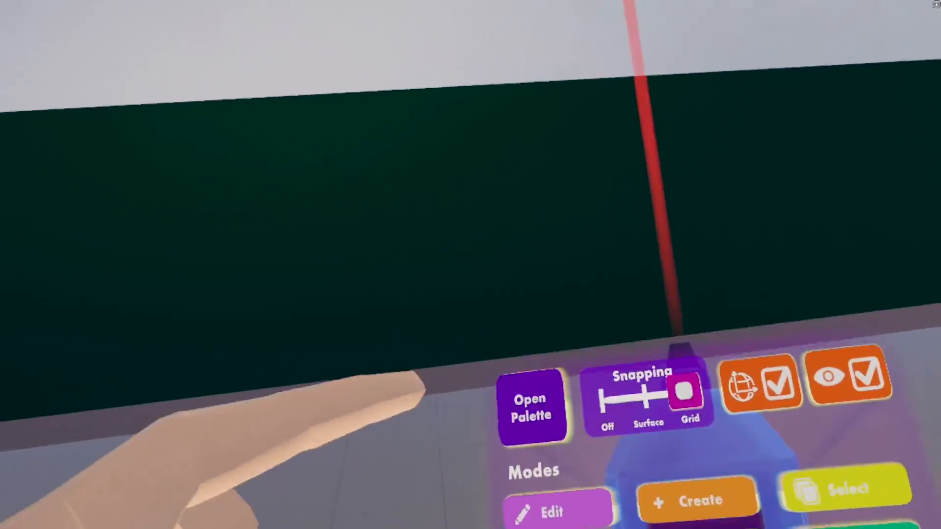
# Step: Page forward in Circuits V2 to page 12 and spawn a Sync Player chip
pyautogui.click(530, 399)
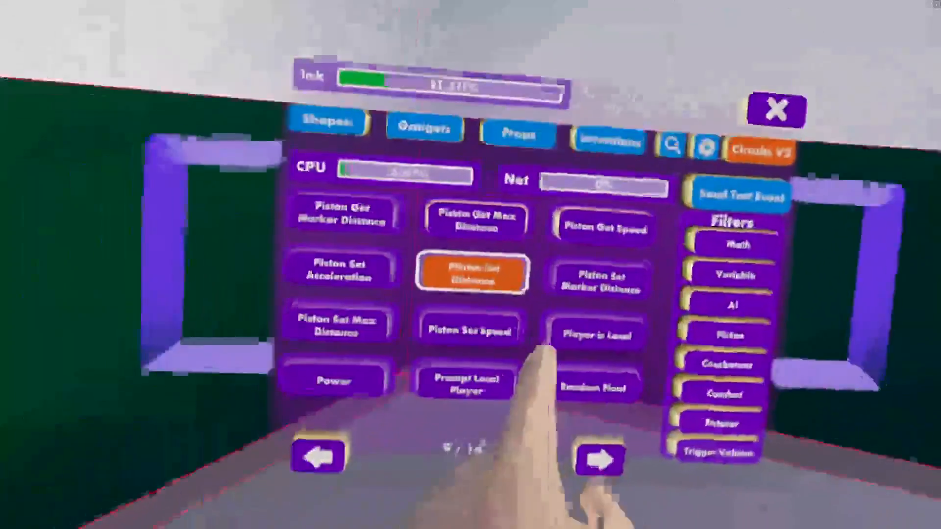
pyautogui.click(597, 457)
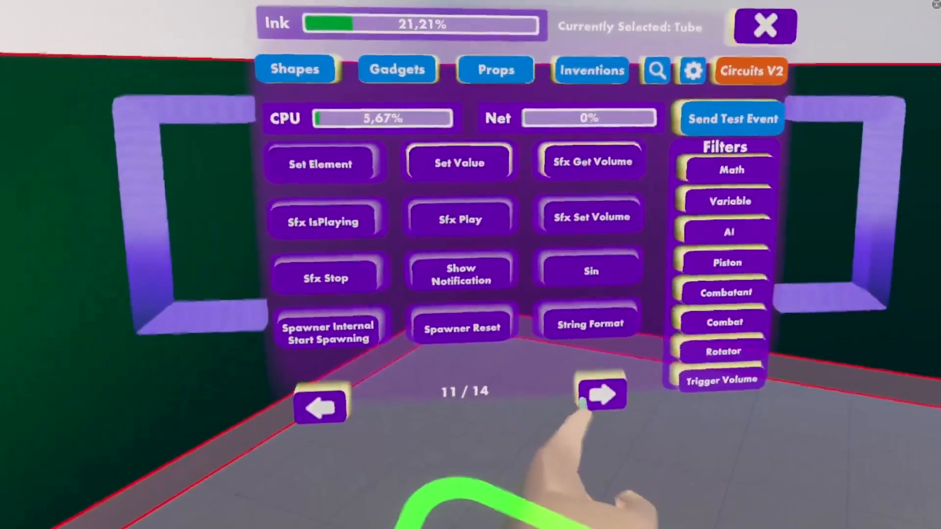
pyautogui.click(604, 393)
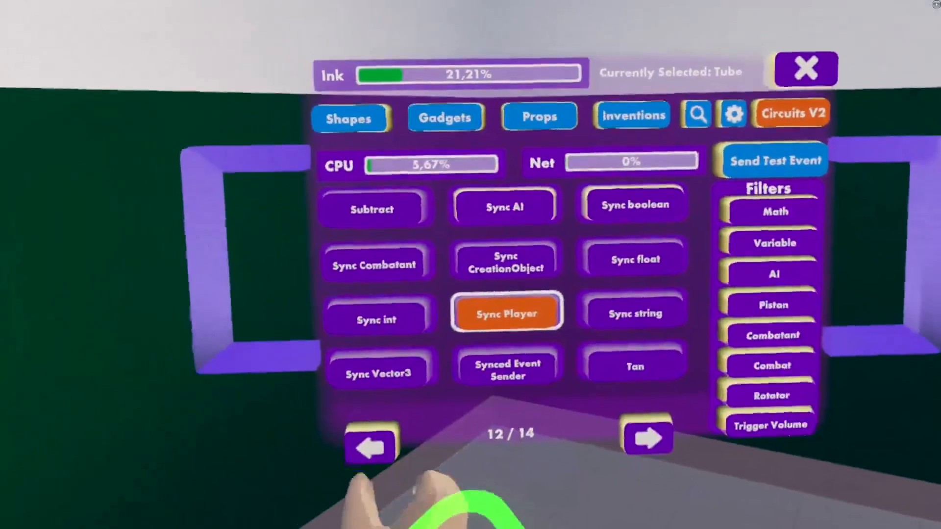
pyautogui.click(369, 443)
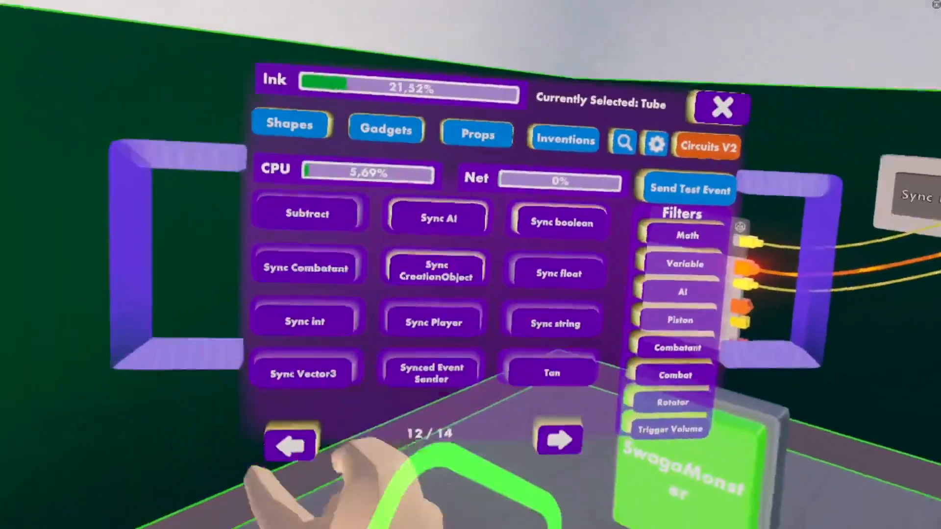
# Step: Page back three pages through the Circuits V2 chip catalogue
pyautogui.click(290, 444)
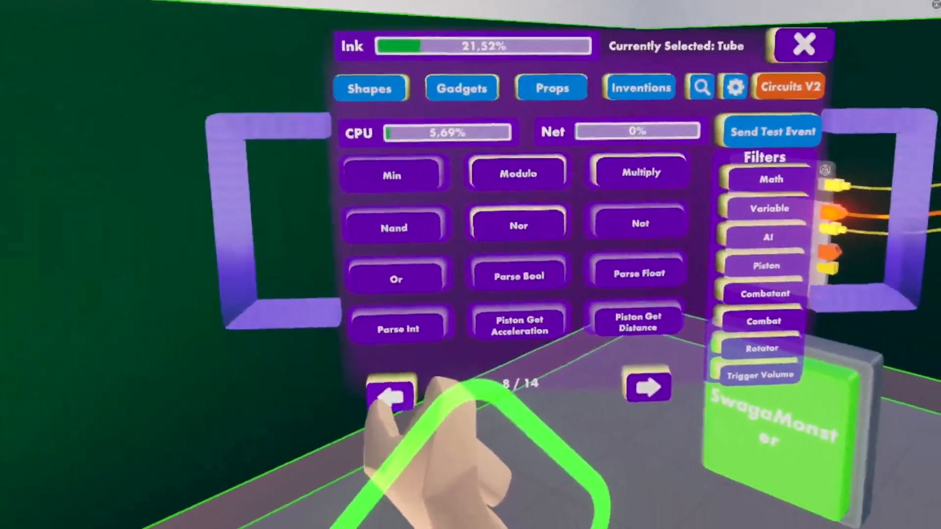
pyautogui.click(391, 398)
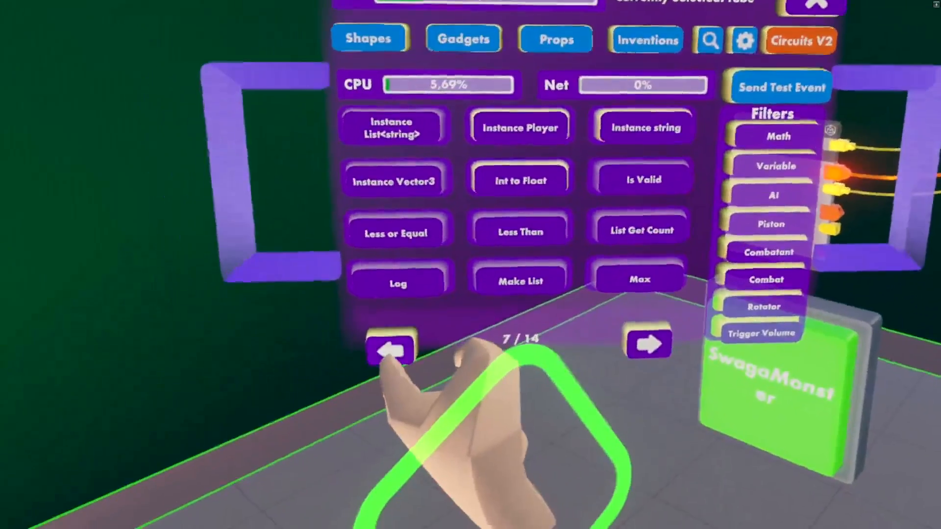
pyautogui.click(648, 343)
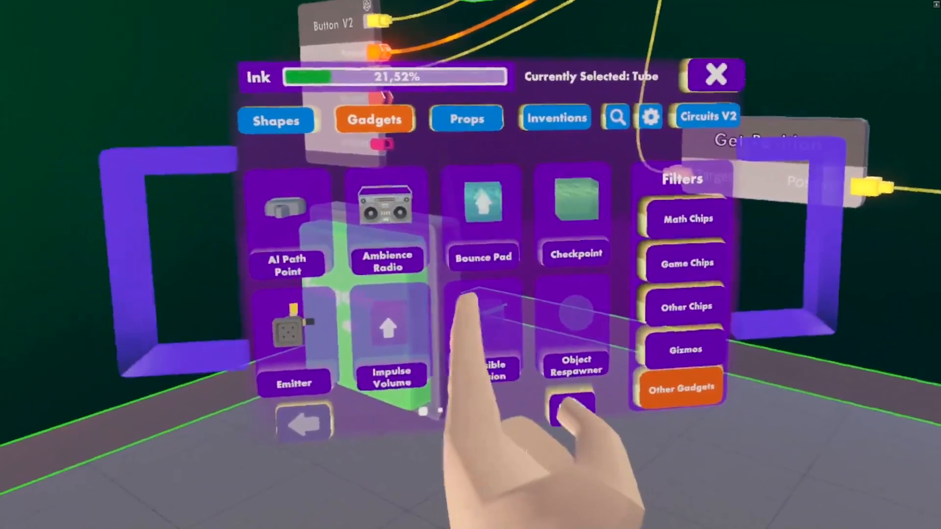
# Step: Browse the Circuits V2 chips to find the If Expression chip
pyautogui.click(466, 118)
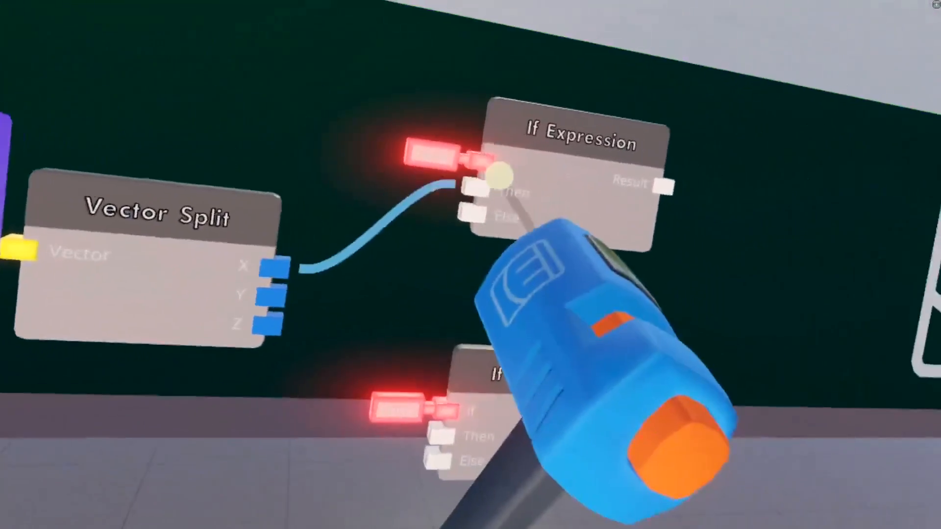
pyautogui.moveTo(470, 264)
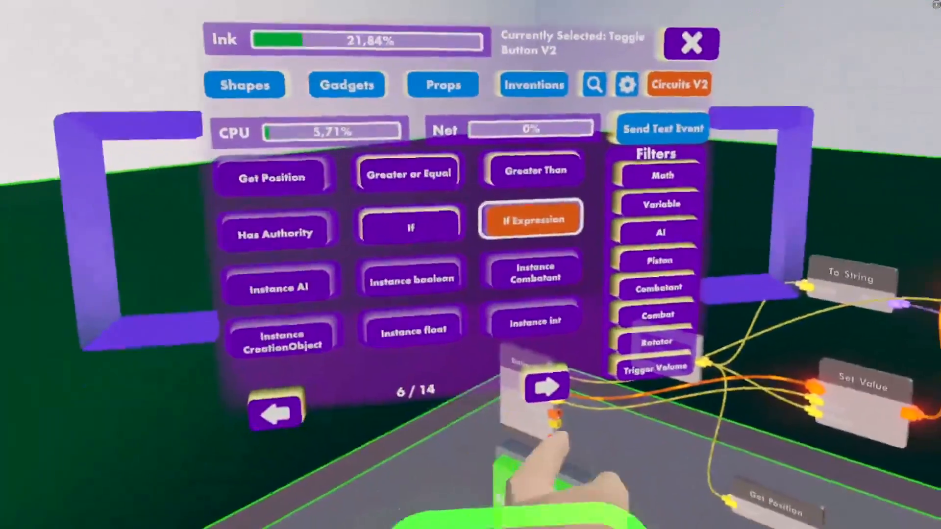
# Step: Page further through Circuits V2 to the Cos, Delay and Distance chips
pyautogui.click(275, 411)
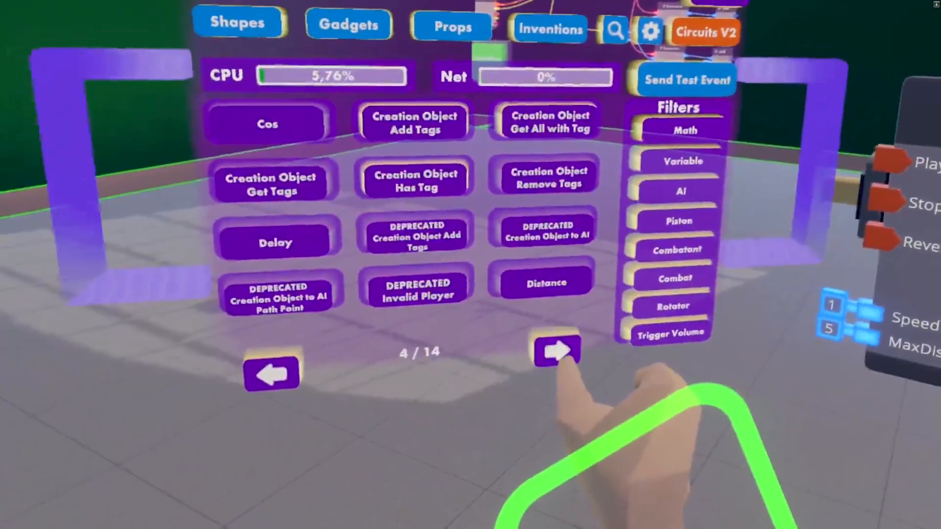
# Step: Page to Circuits V2 page 9/14 and spawn a Piston Set Distance chip
pyautogui.click(555, 353)
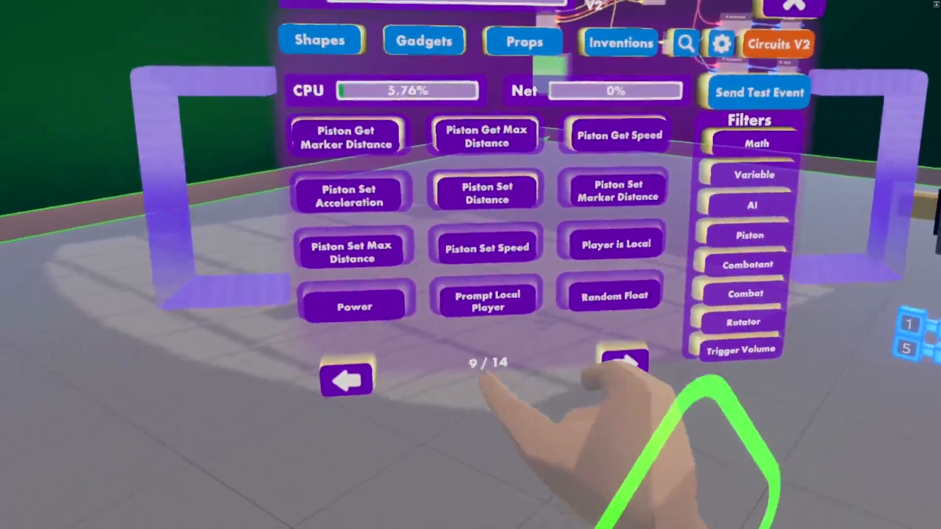
pyautogui.click(621, 360)
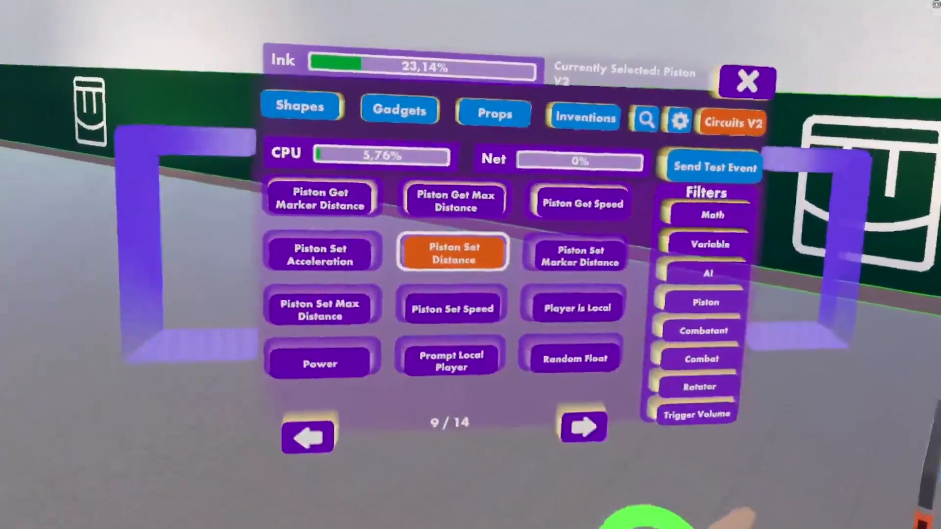
pyautogui.click(452, 252)
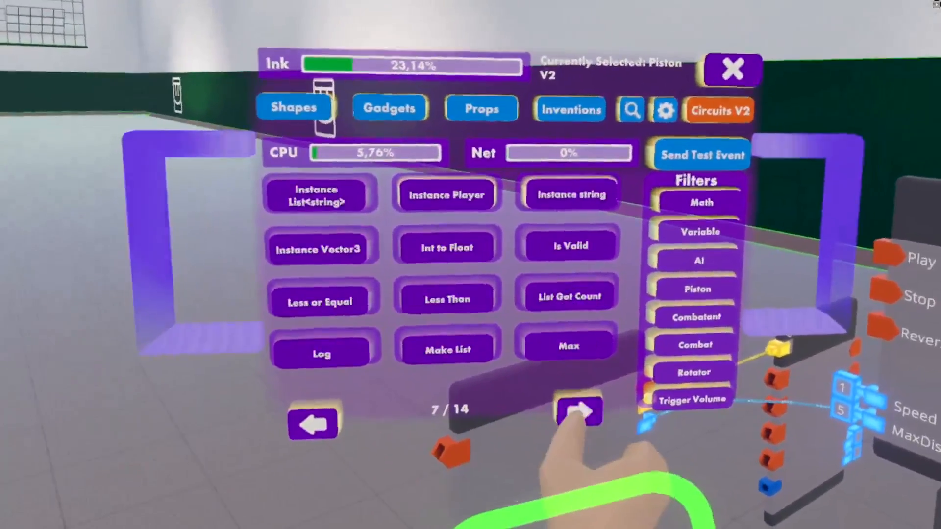
# Step: Advance to the next page of Circuits V2 chips
pyautogui.click(312, 423)
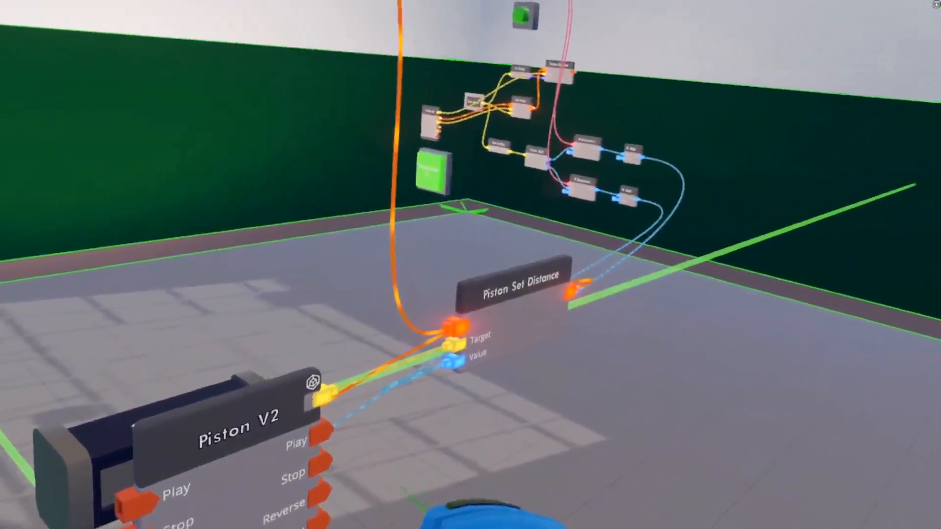
pyautogui.moveTo(470, 264)
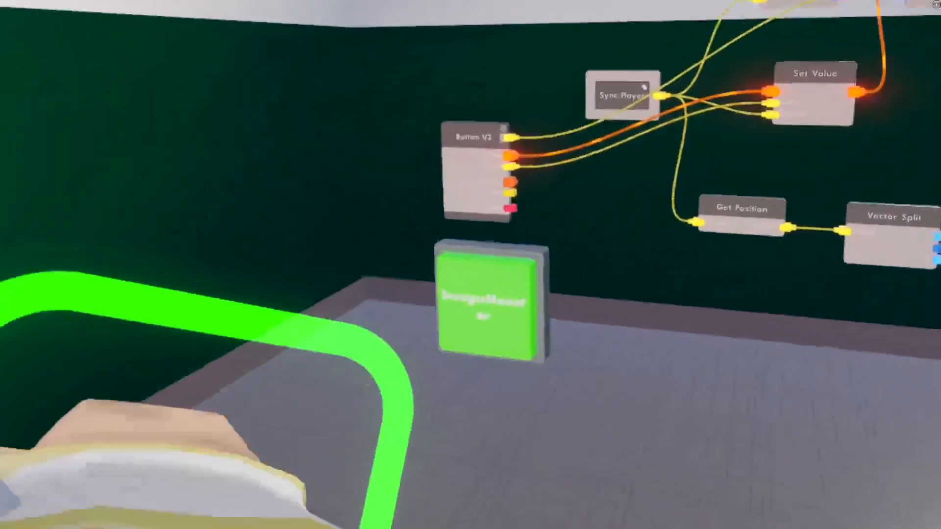
pyautogui.moveTo(471, 265)
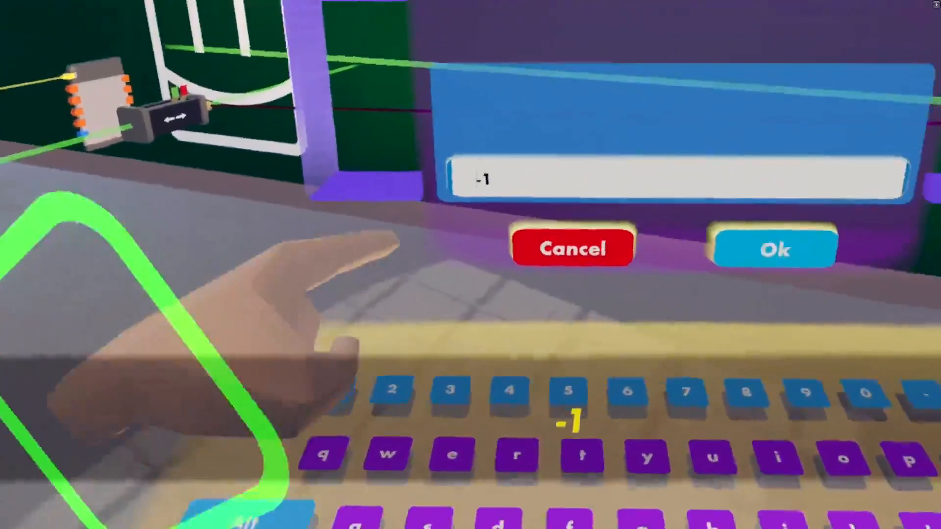
# Step: Keep -1 as the chip's value and close its configure menu
pyautogui.click(773, 248)
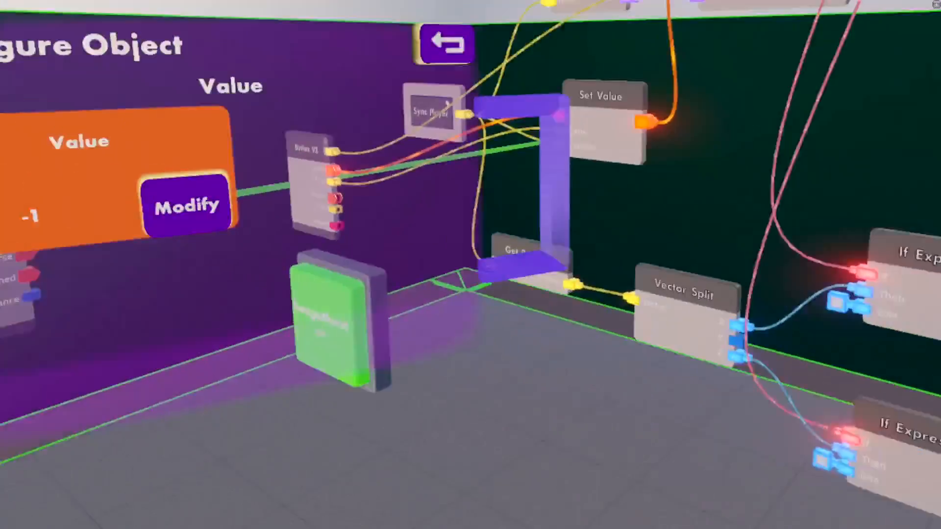
pyautogui.click(187, 203)
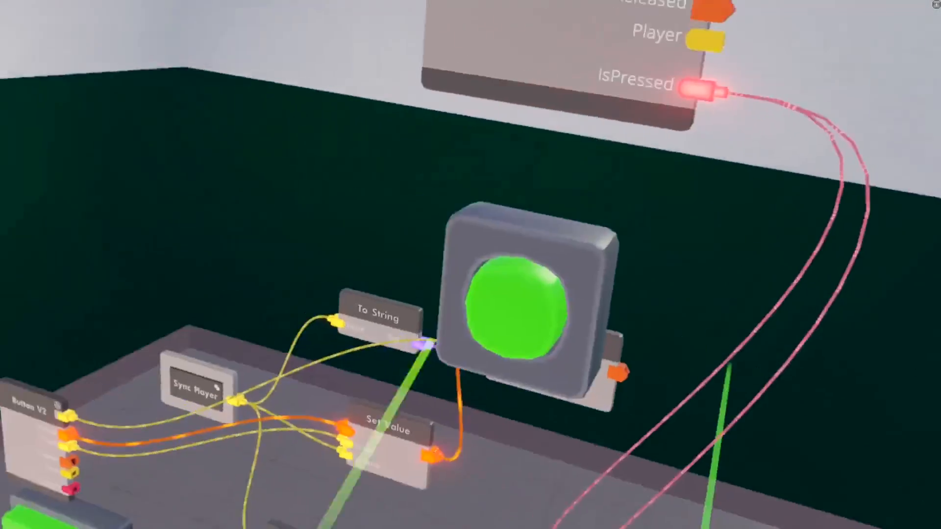
pyautogui.moveTo(470, 265)
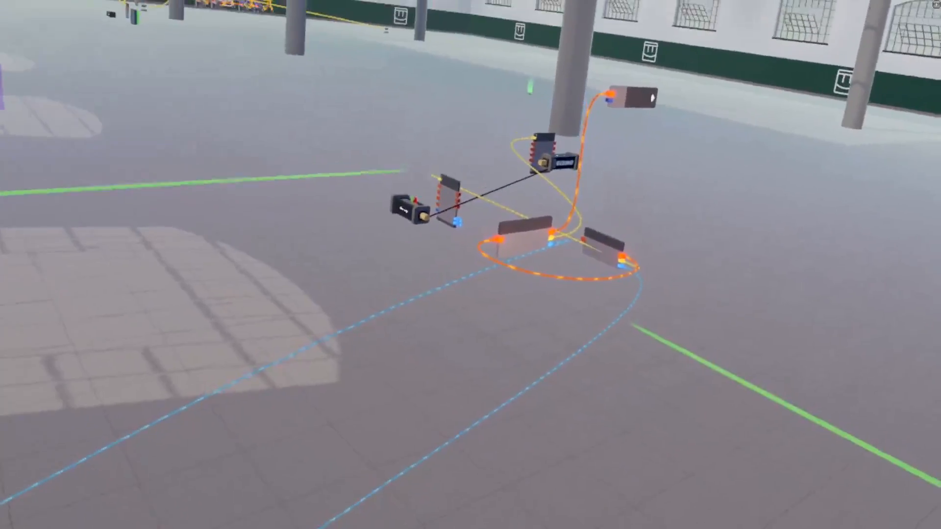
pyautogui.moveTo(471, 265)
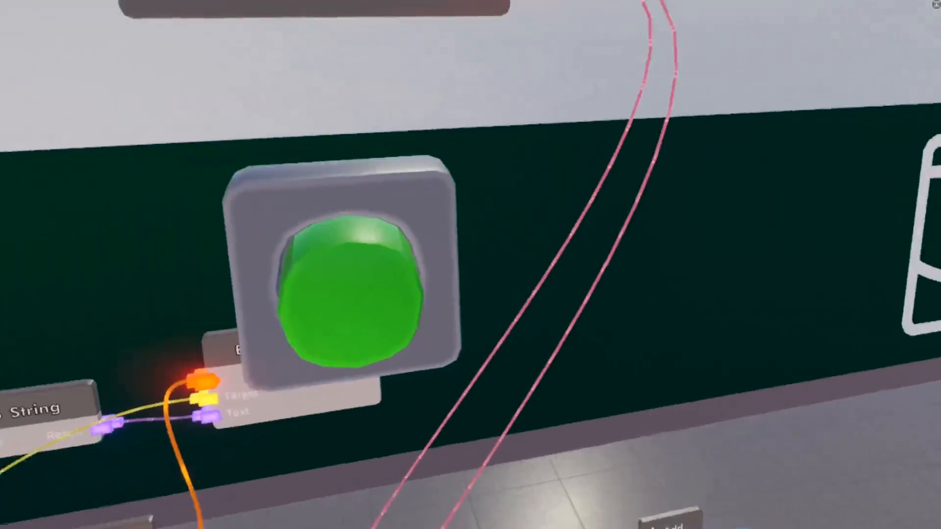